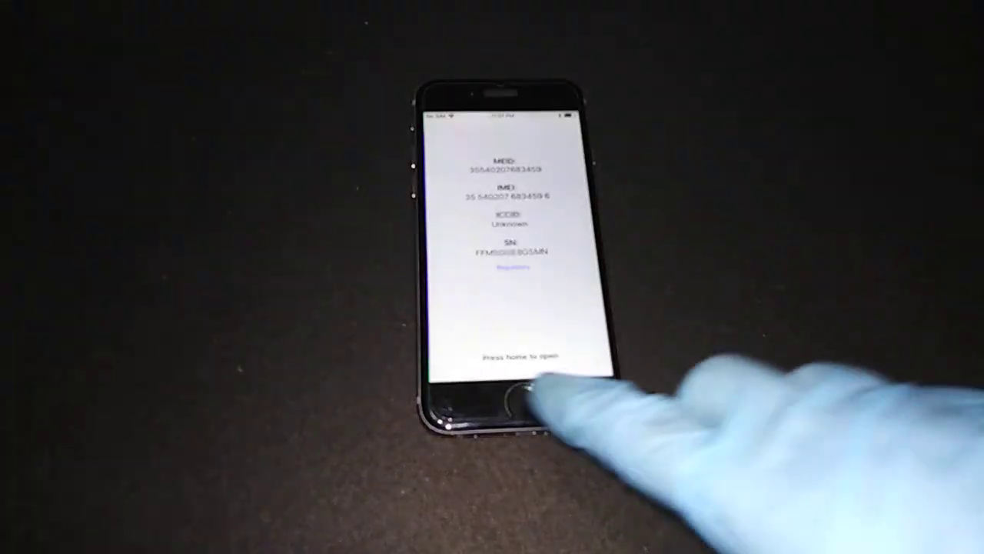
Step: Leave the device info screen and advance setup to Wi-Fi selection, joined to Home
{"action": "left_click", "coordinate": [512, 399]}
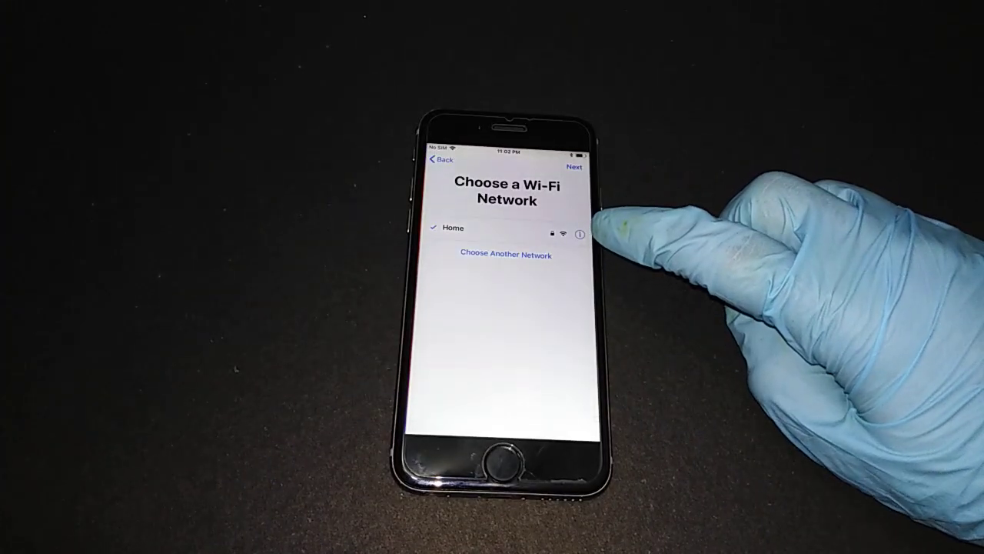
Step: Switch the Home network's DNS to Manual, replacing 192.168.2.1 with the bypass server IP
{"action": "left_click", "coordinate": [579, 234]}
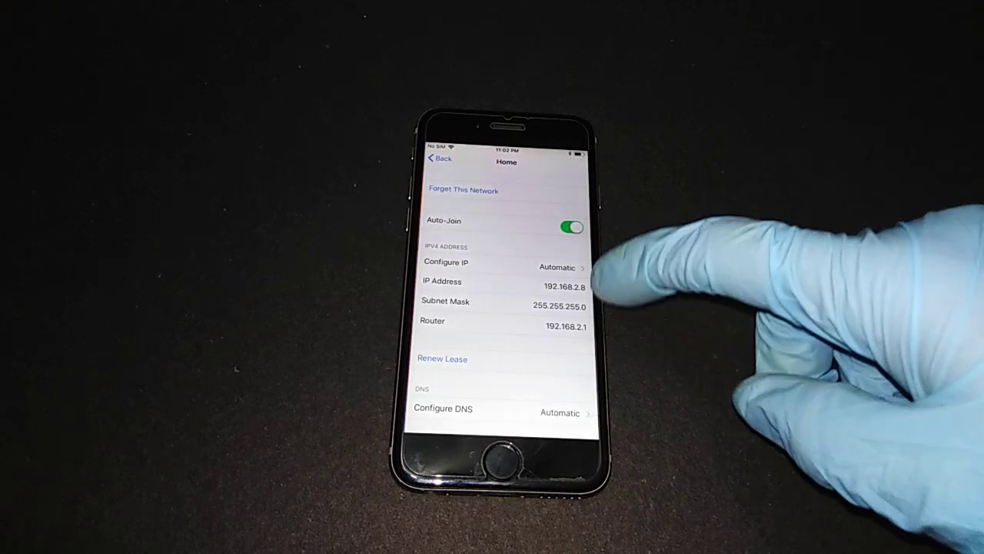
{"action": "scroll", "scroll_direction": "down", "scroll_amount": 3}
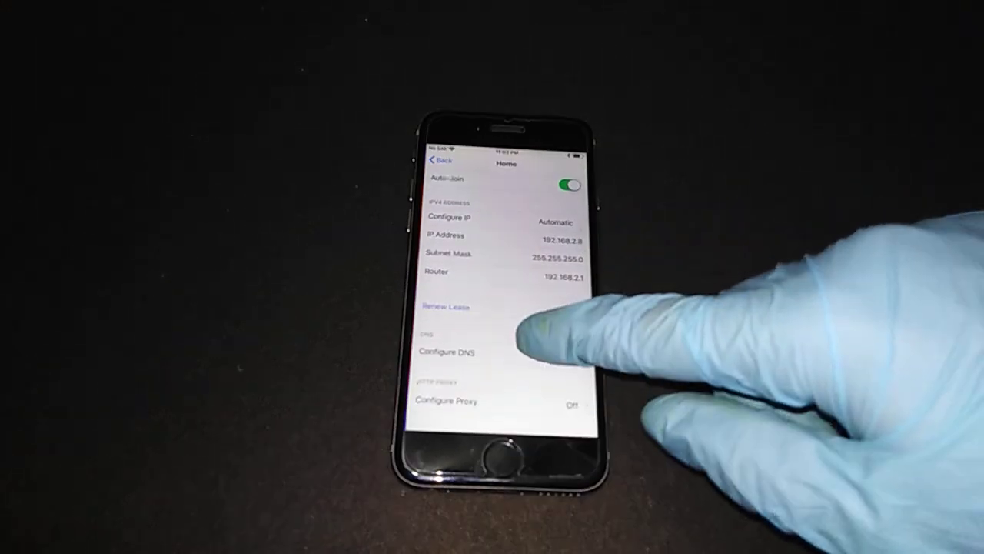
{"action": "left_click", "coordinate": [446, 352]}
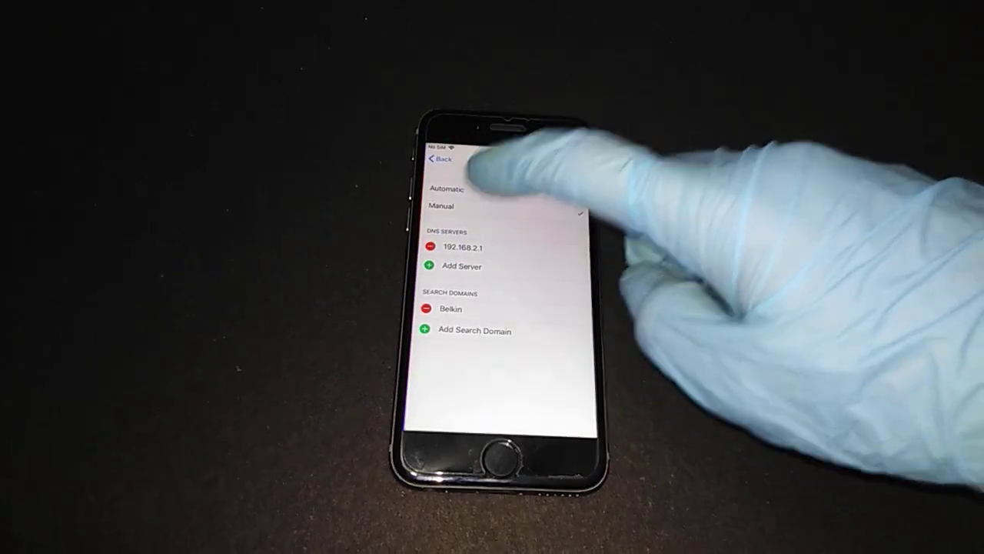
{"action": "left_click", "coordinate": [432, 248]}
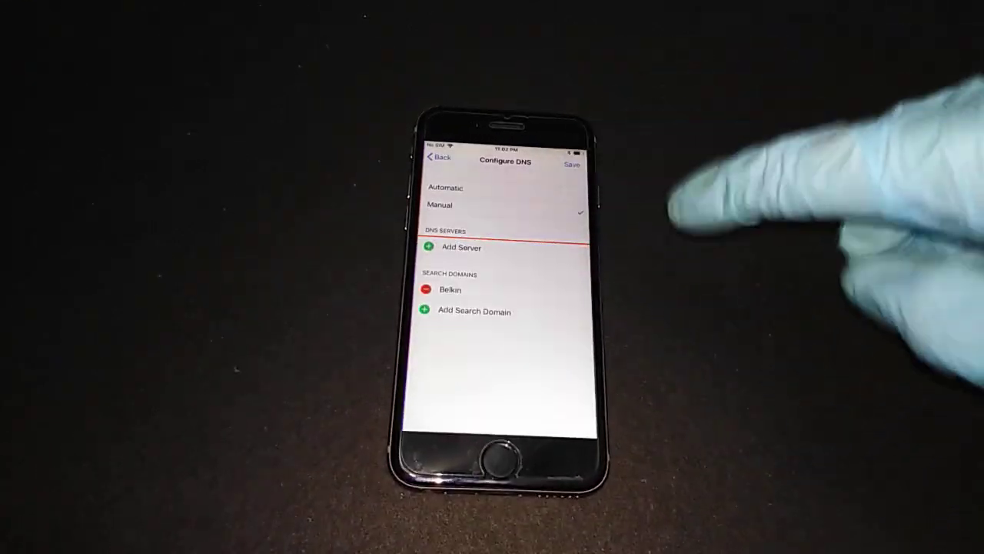
{"action": "left_click", "coordinate": [462, 248]}
{"action": "type", "text": "104.154.51"}
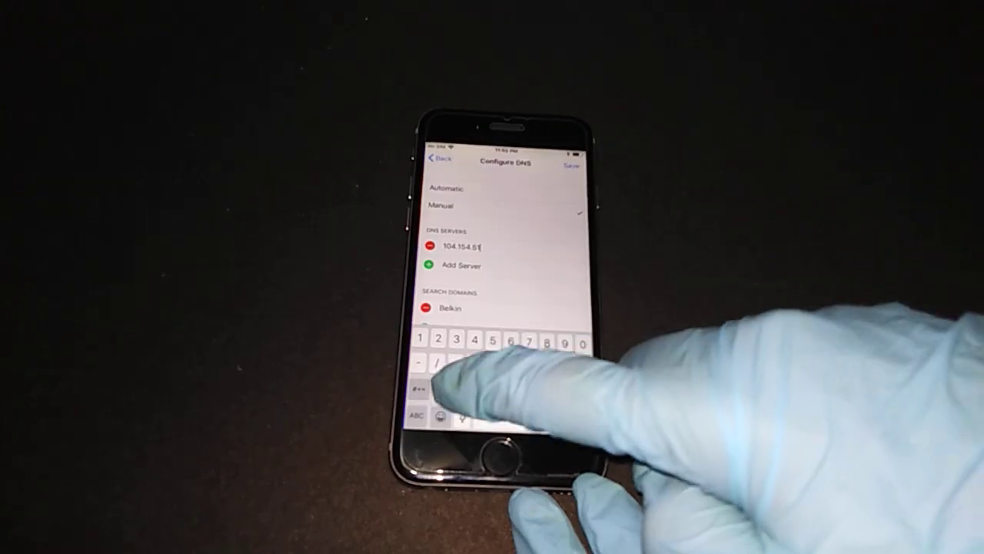
{"action": "type", "text": "."}
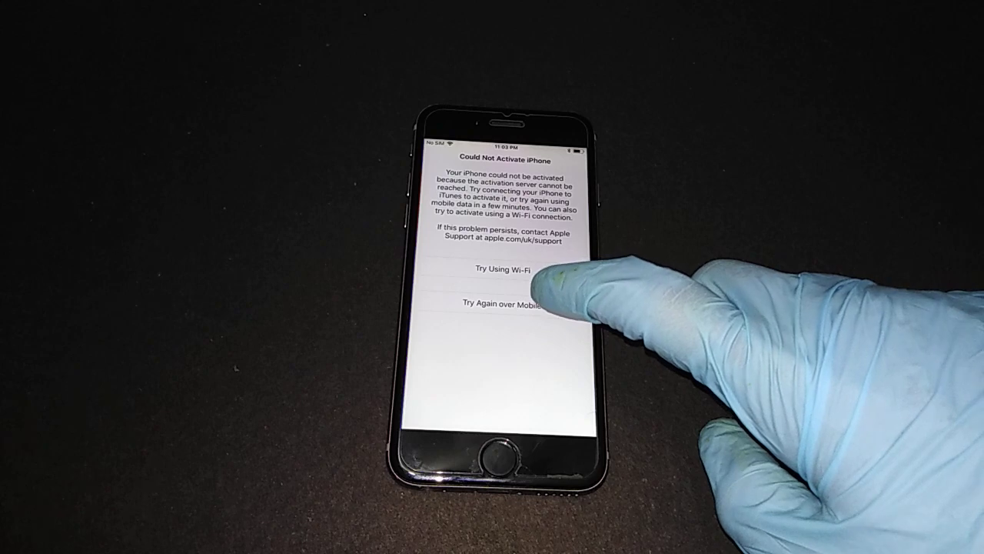
Step: Retry activation over Wi-Fi on Home until setup restarts at the language list
{"action": "left_click", "coordinate": [503, 269]}
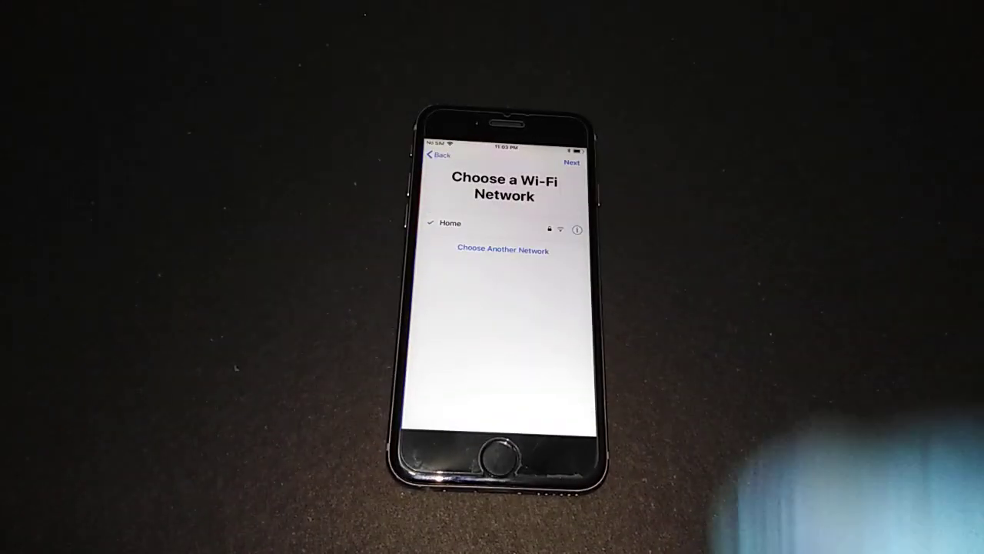
{"action": "left_click", "coordinate": [572, 162]}
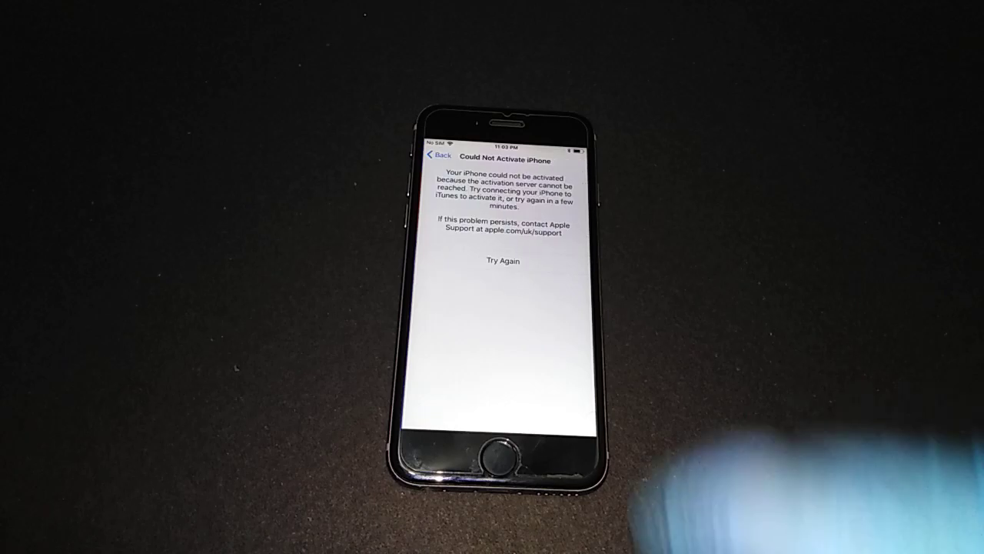
{"action": "left_click", "coordinate": [501, 261]}
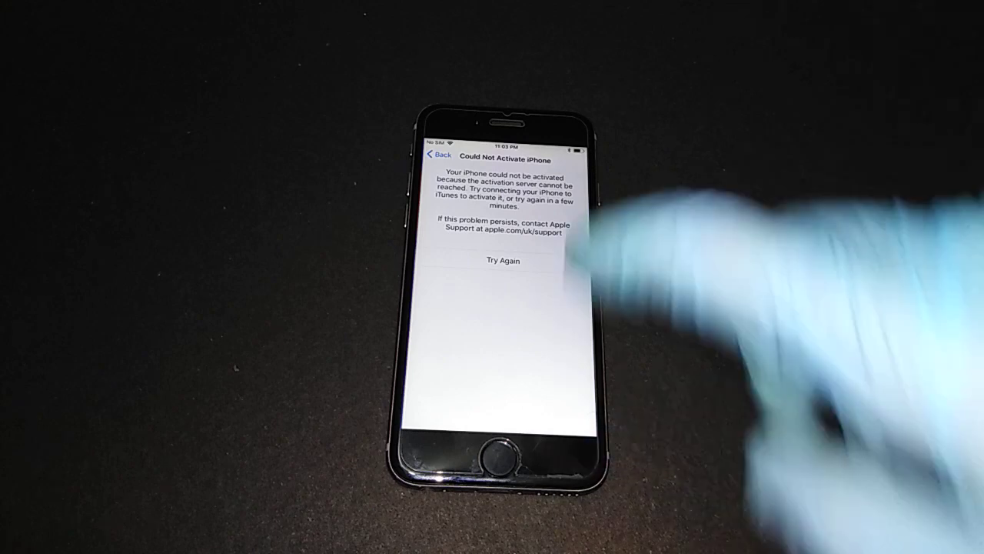
{"action": "left_click", "coordinate": [503, 260]}
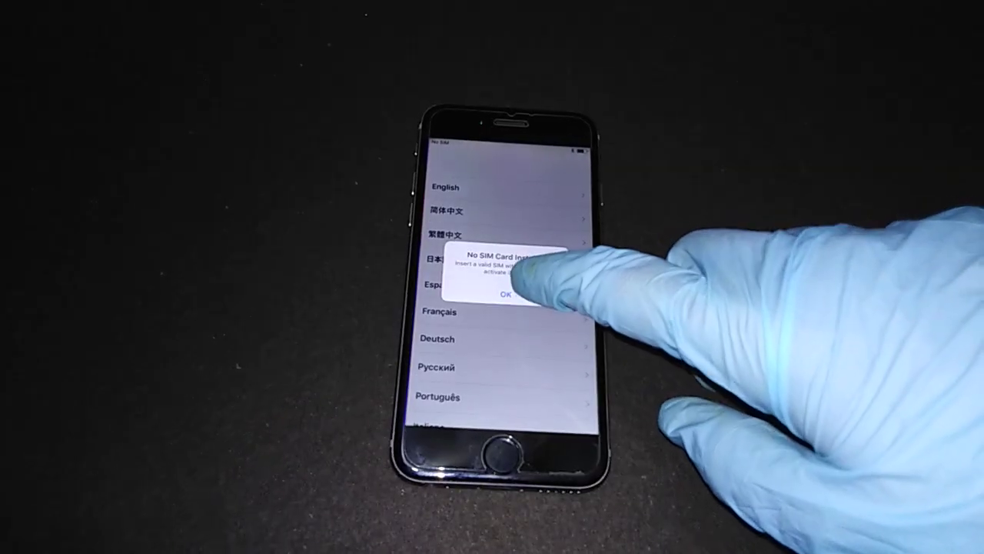
Step: Dismiss the No SIM alert, set up manually, and join Home to load iCloudDNSBypass.com
{"action": "left_click", "coordinate": [502, 296]}
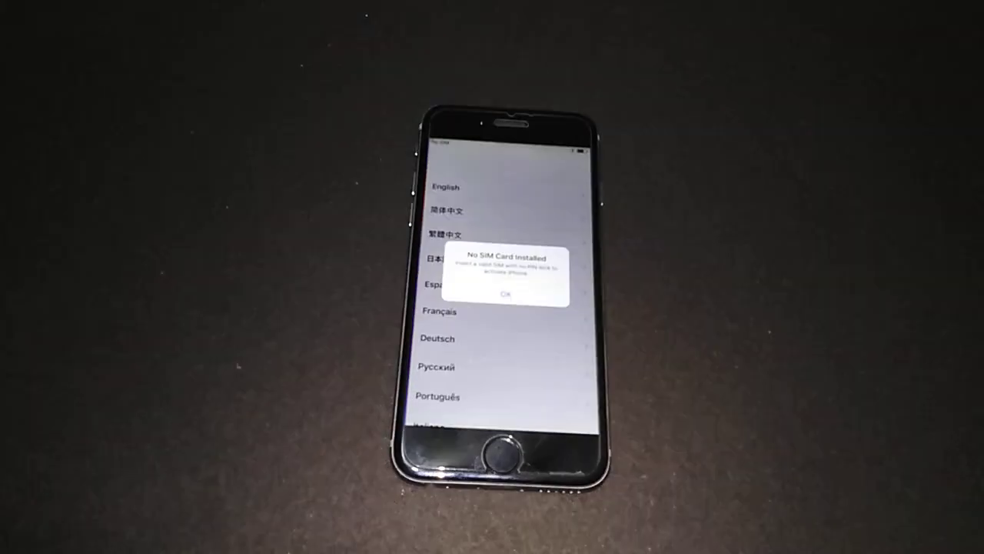
{"action": "left_click", "coordinate": [506, 293]}
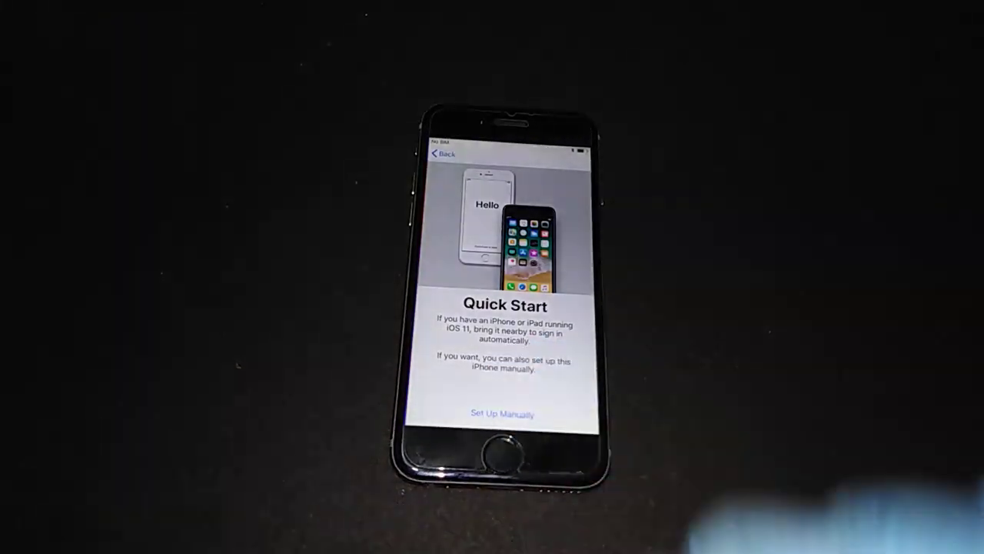
{"action": "left_click", "coordinate": [503, 414]}
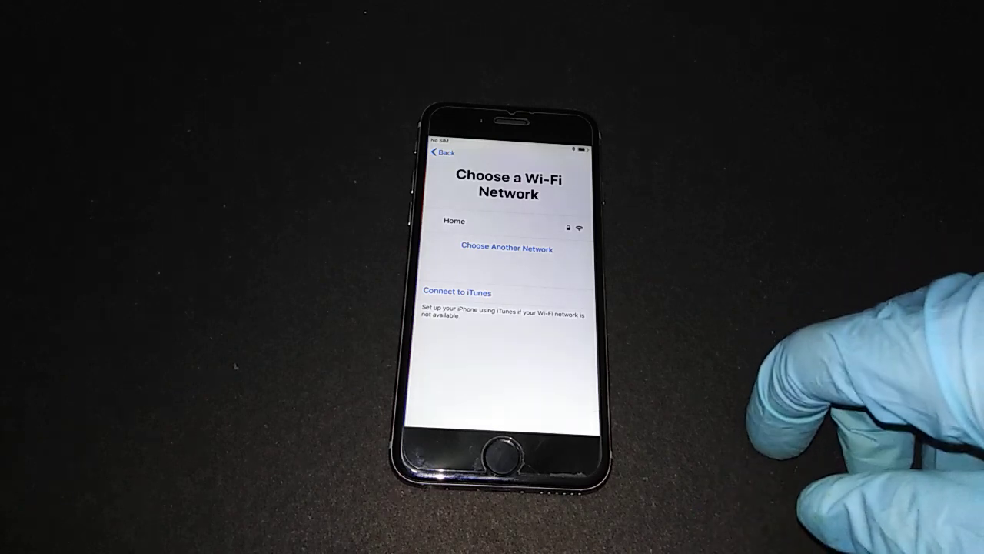
{"action": "left_click", "coordinate": [453, 221]}
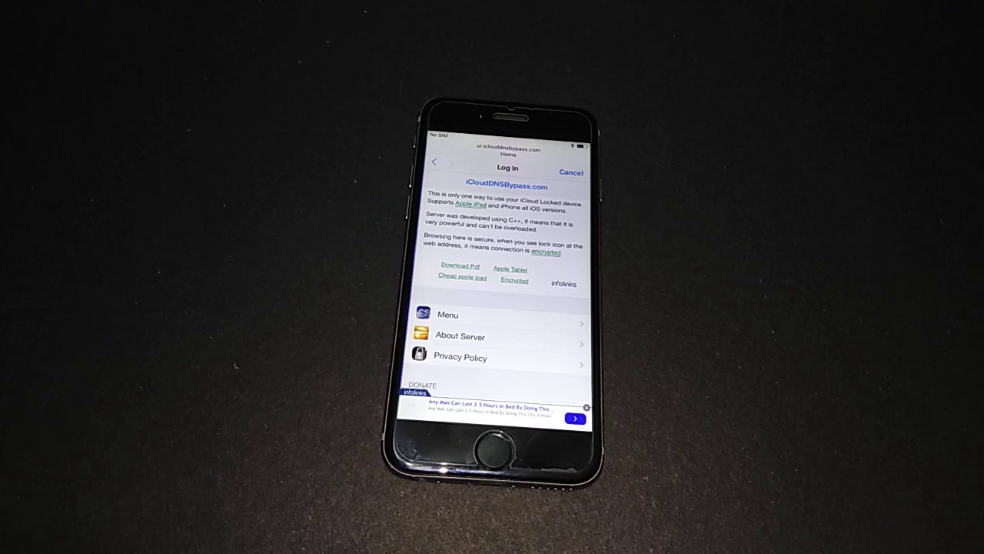
Step: Open the iCloudDNSBypass.com Menu, scroll the list, and enter the Games section
{"action": "left_click", "coordinate": [448, 314]}
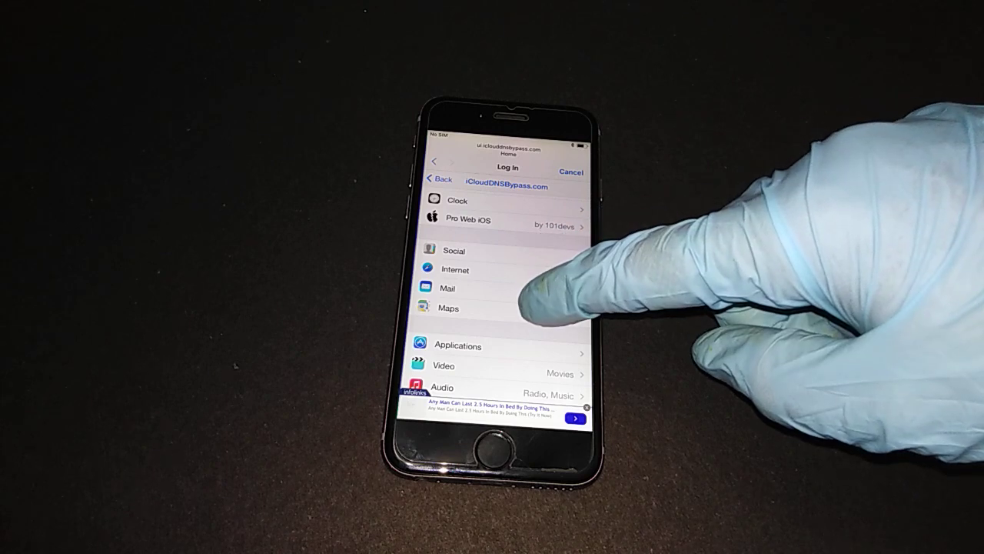
{"action": "scroll", "scroll_direction": "down", "scroll_amount": 3}
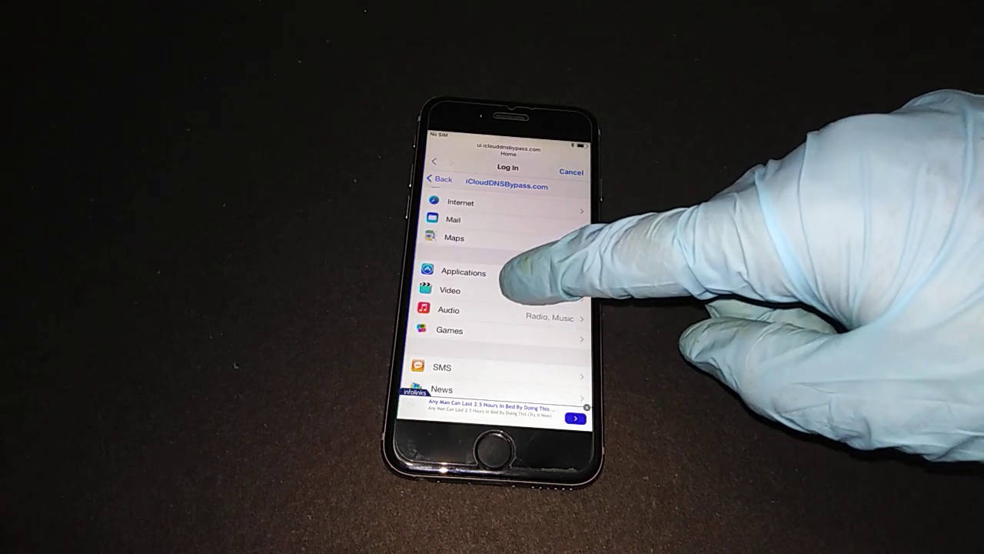
{"action": "scroll", "scroll_direction": "down", "scroll_amount": 3}
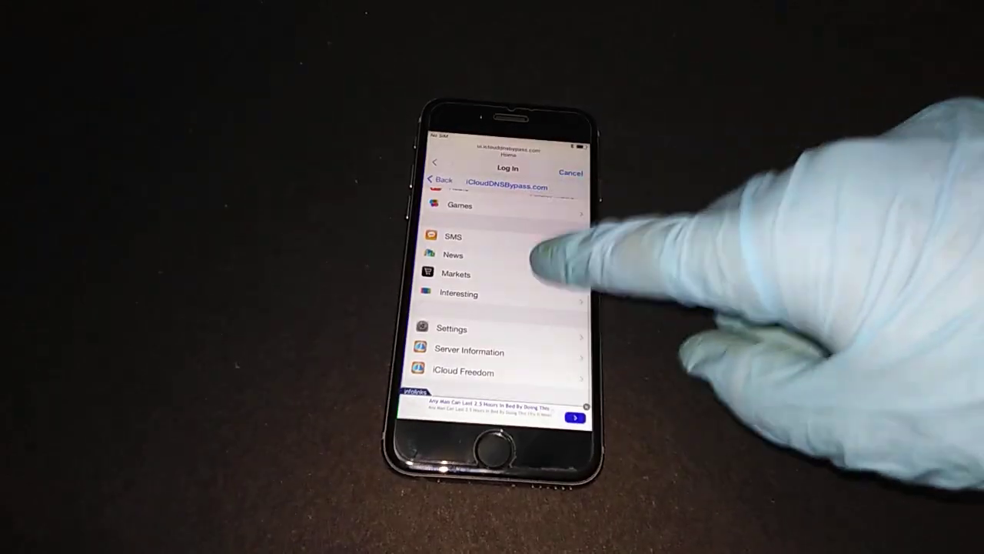
{"action": "scroll", "scroll_direction": "down", "scroll_amount": 3}
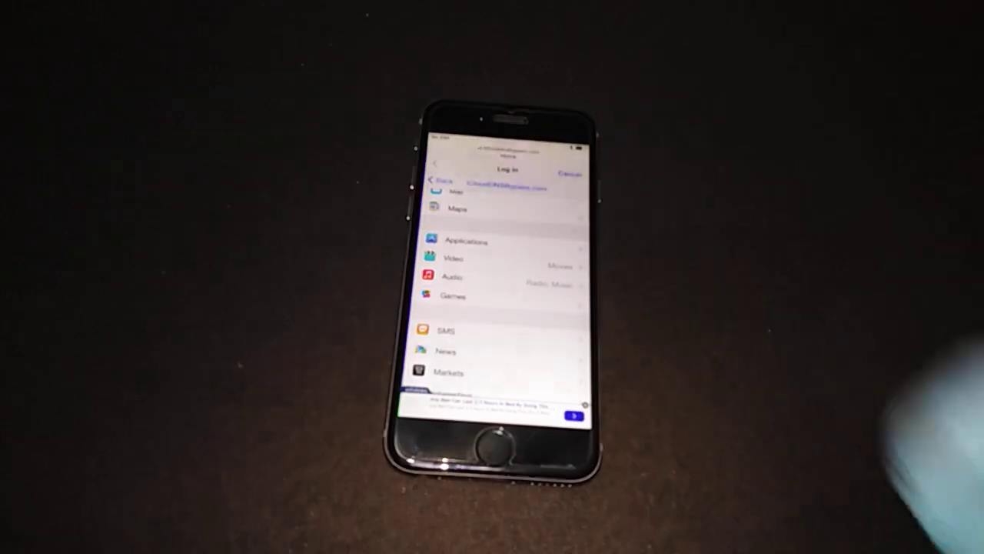
{"action": "scroll", "scroll_direction": "down", "scroll_amount": 3}
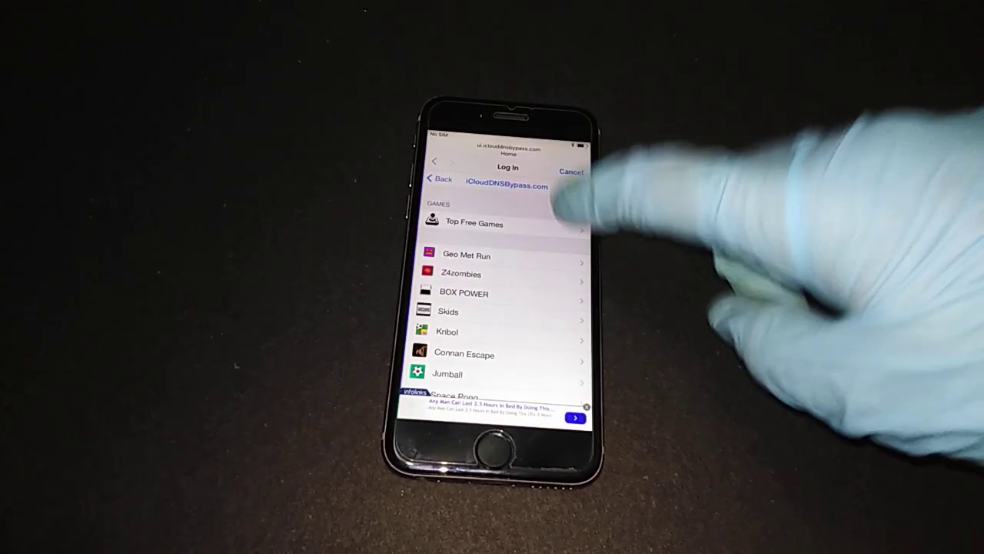
Step: Open Top Free Games, scroll the titles, and launch Archery World Tour
{"action": "left_click", "coordinate": [473, 223]}
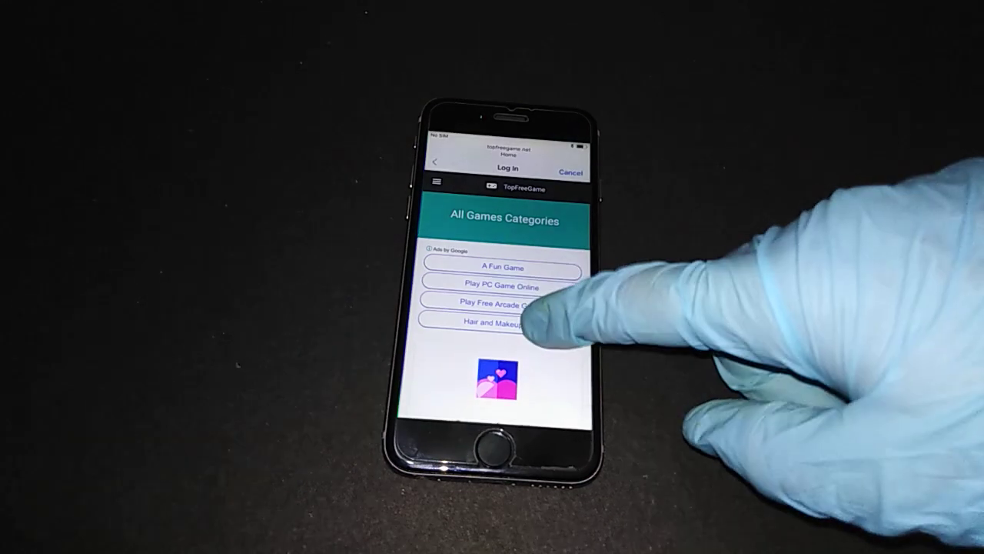
{"action": "scroll", "scroll_direction": "down", "scroll_amount": 3}
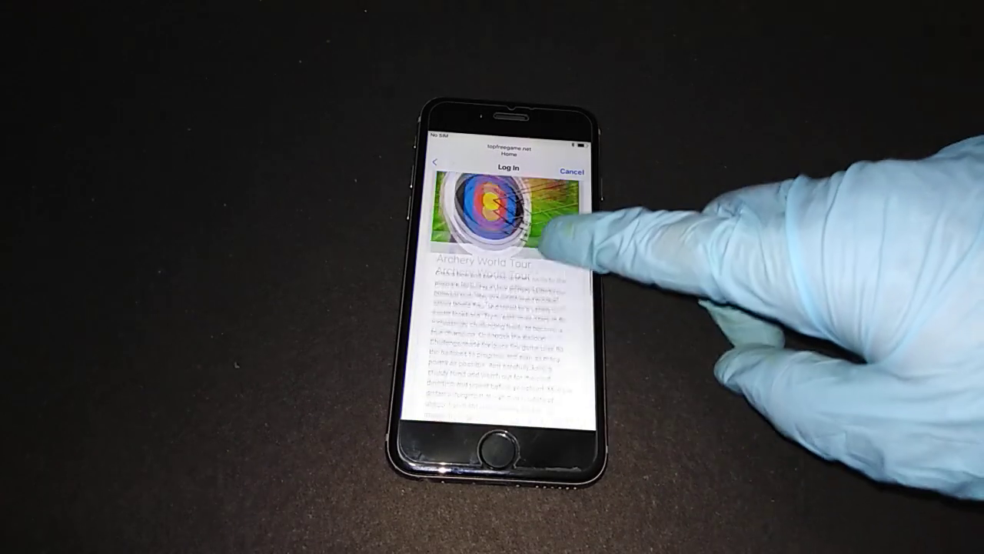
{"action": "scroll", "scroll_direction": "down", "scroll_amount": 3}
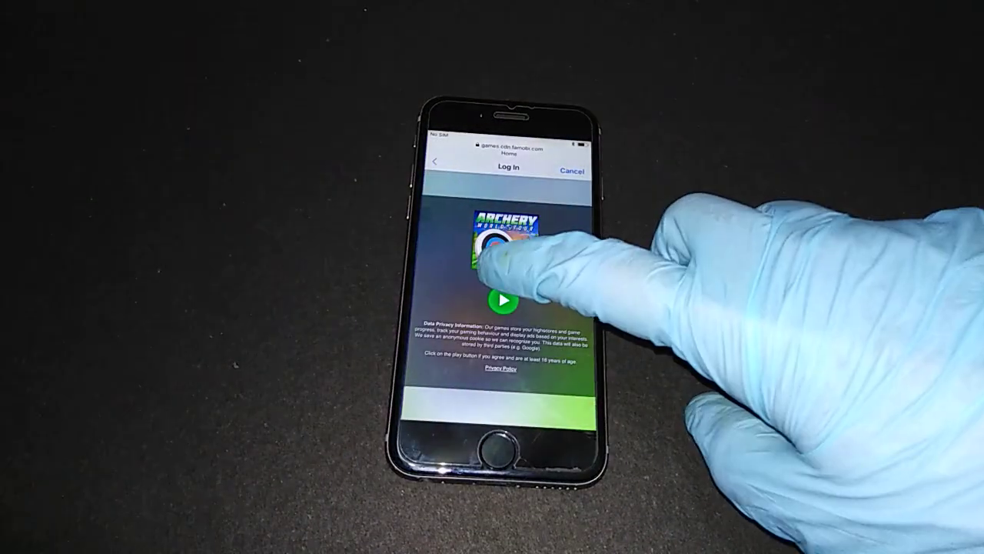
{"action": "left_click", "coordinate": [503, 300]}
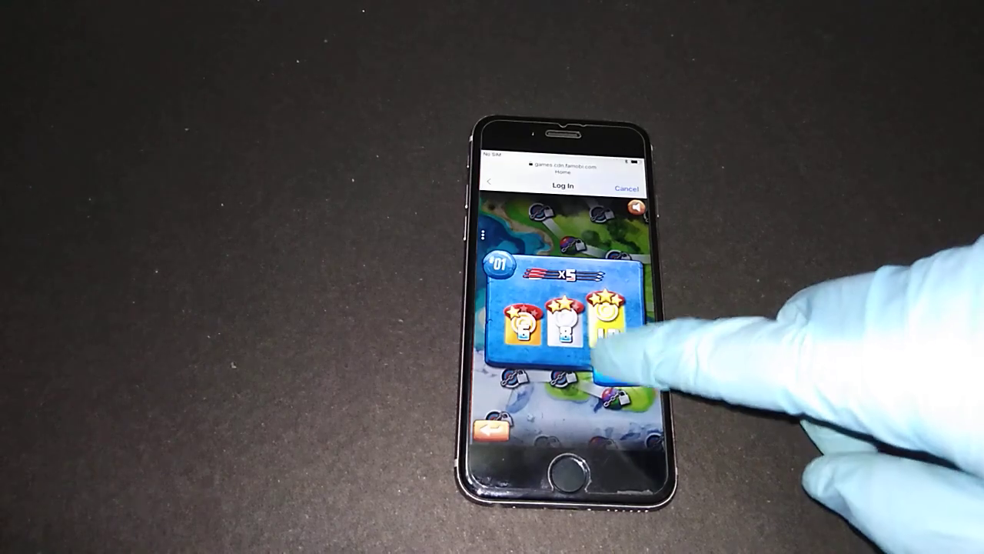
Step: Play through the first four archery levels, shooting arrows at the targets
{"action": "left_click", "coordinate": [611, 330]}
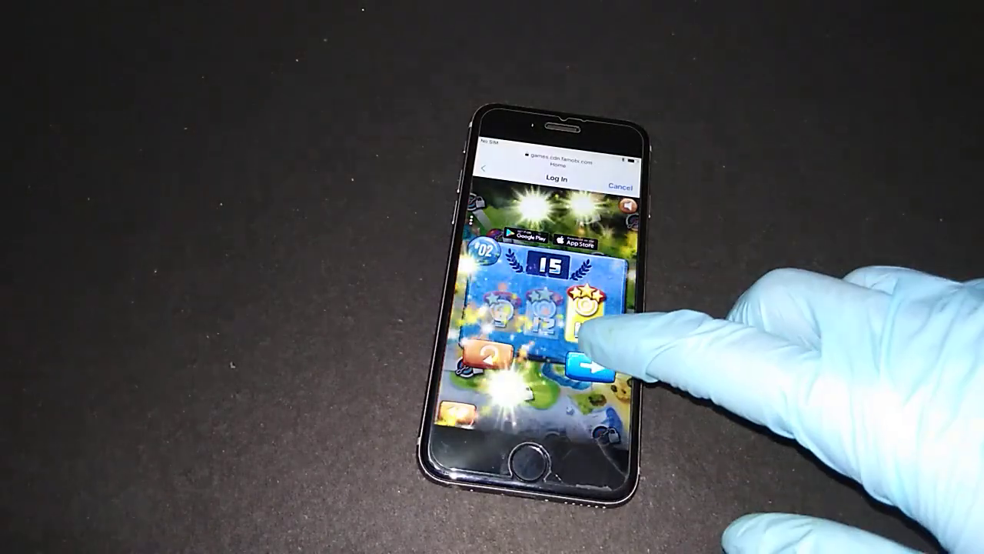
{"action": "left_click", "coordinate": [588, 364]}
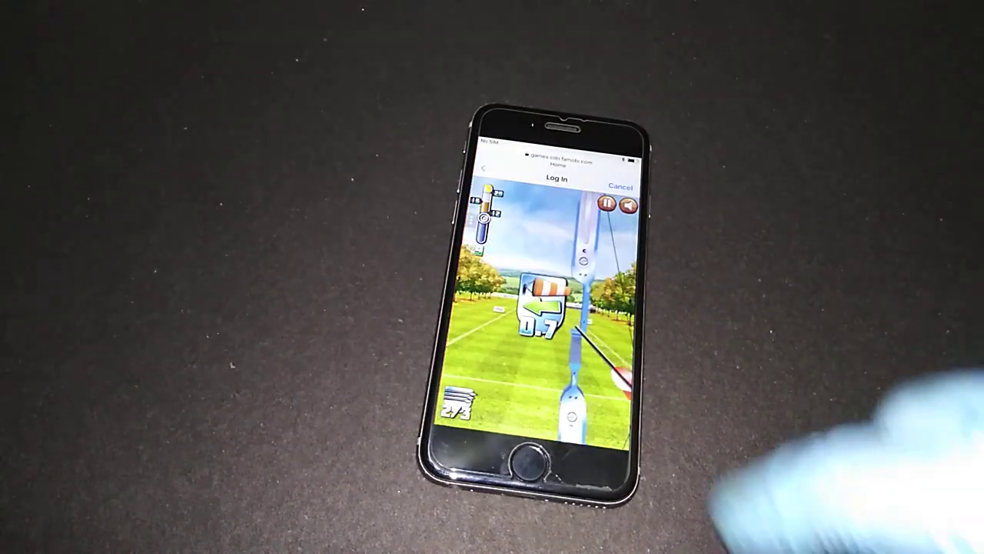
{"action": "left_click", "coordinate": [585, 338]}
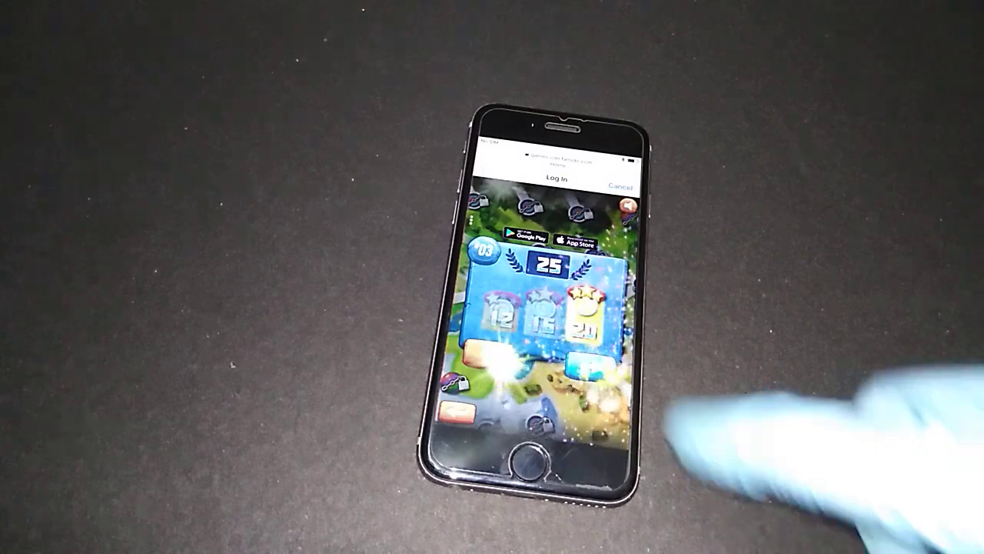
{"action": "left_click", "coordinate": [592, 361]}
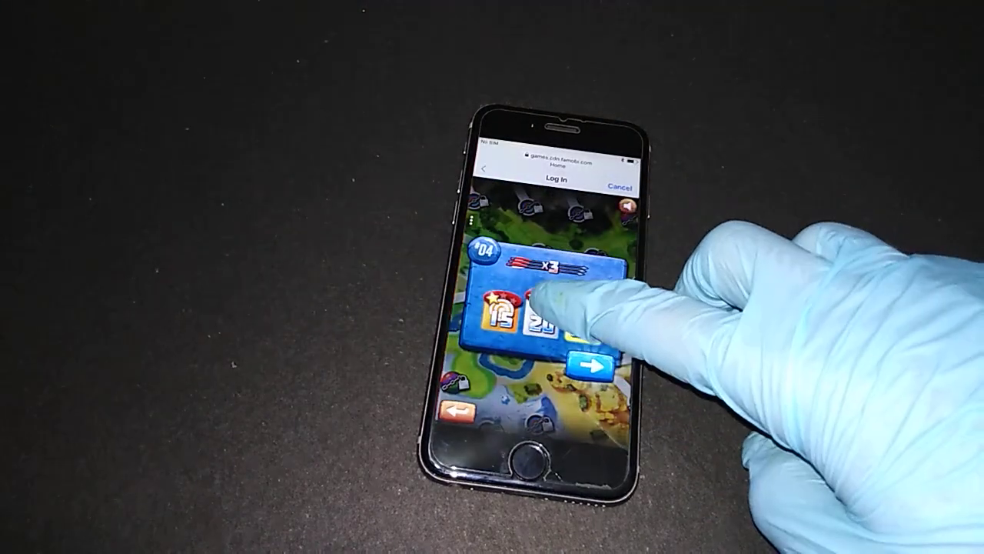
{"action": "left_click", "coordinate": [592, 365]}
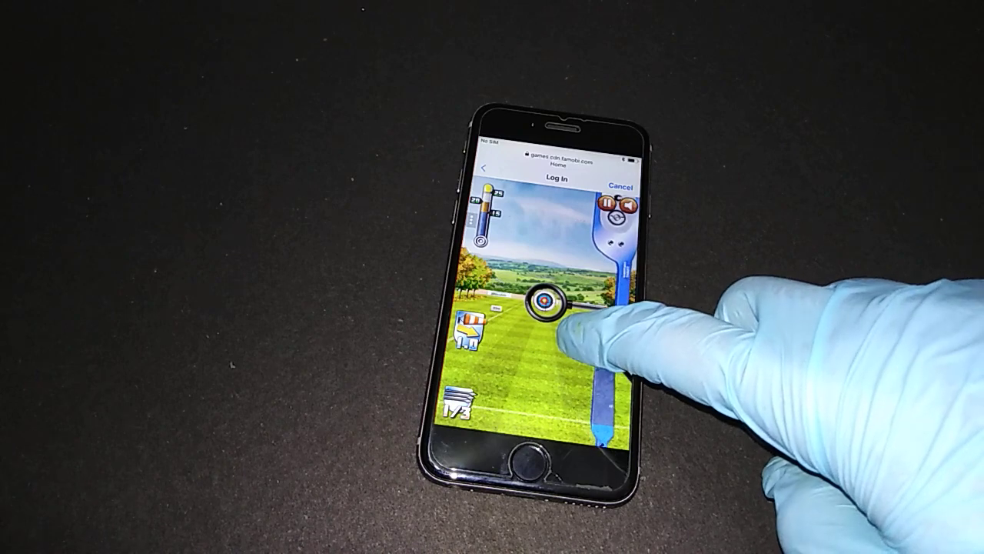
{"action": "left_click", "coordinate": [558, 307]}
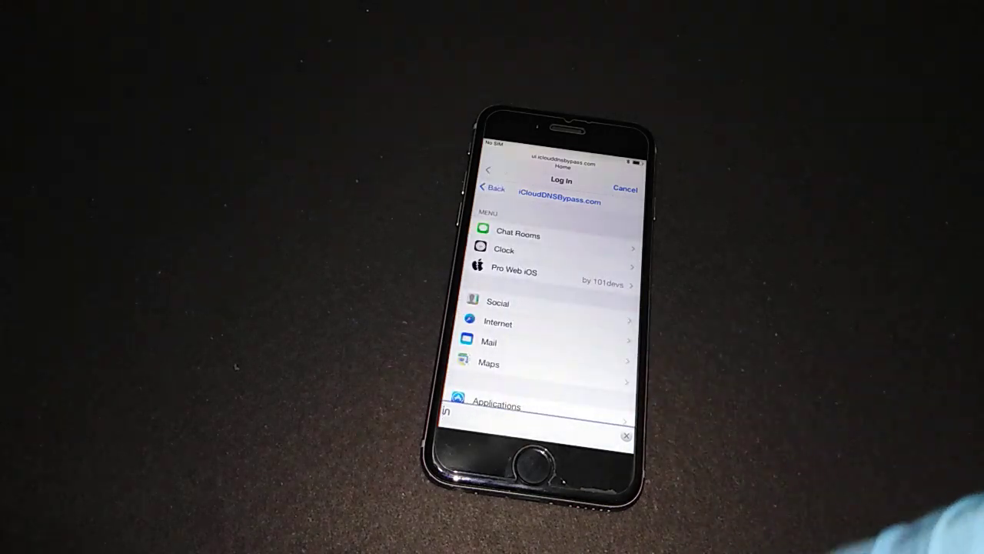
{"action": "scroll", "scroll_direction": "down", "scroll_amount": 3}
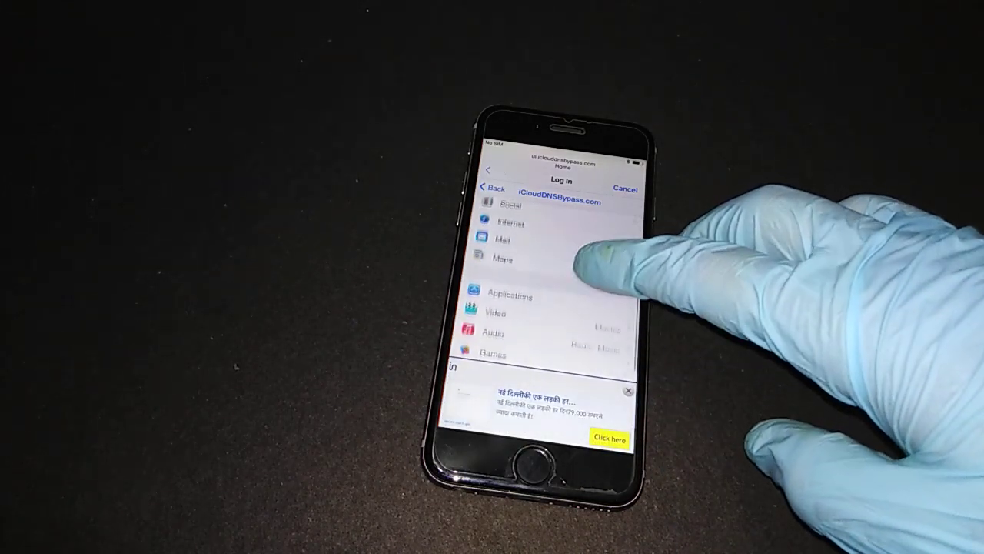
{"action": "scroll", "scroll_direction": "down", "scroll_amount": 3}
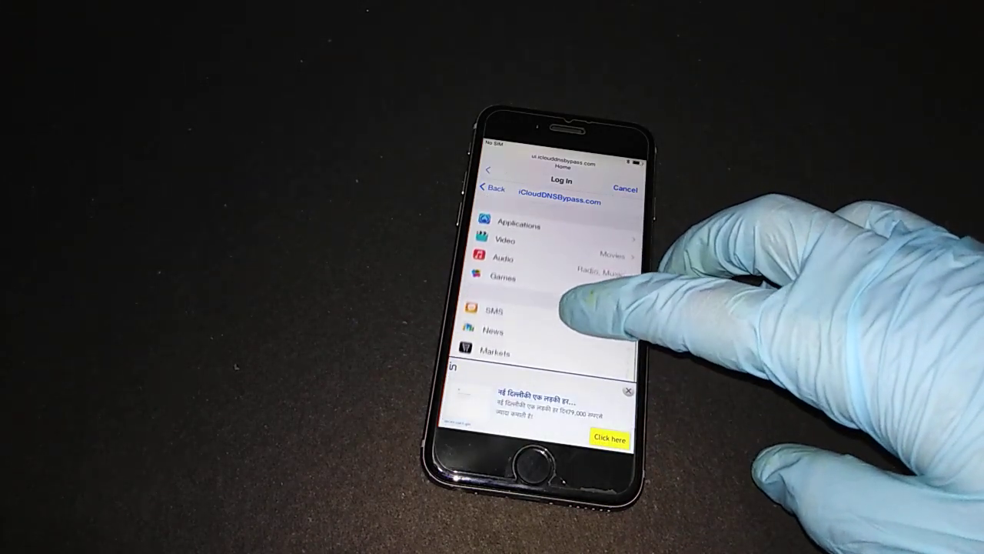
{"action": "scroll", "scroll_direction": "down", "scroll_amount": 3}
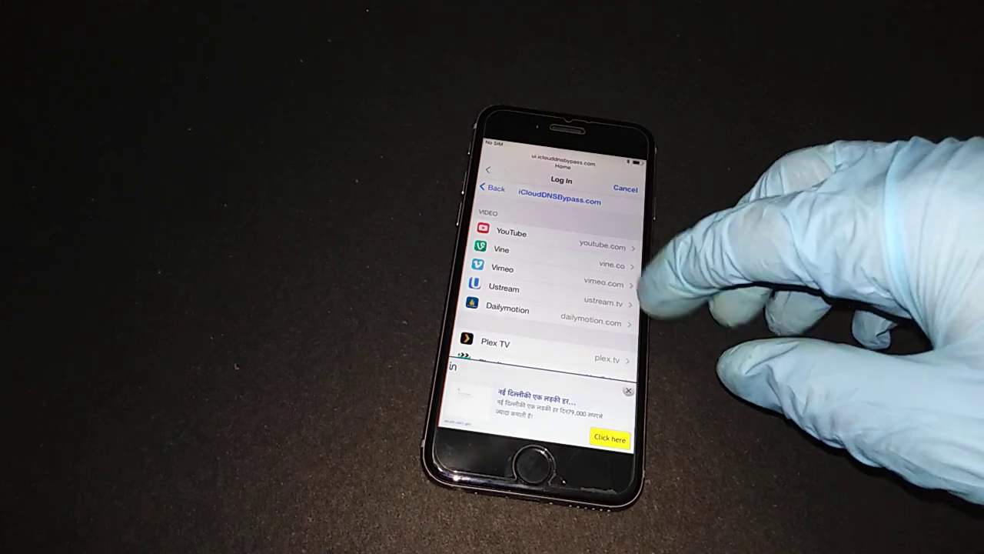
{"action": "scroll", "scroll_direction": "down", "scroll_amount": 3}
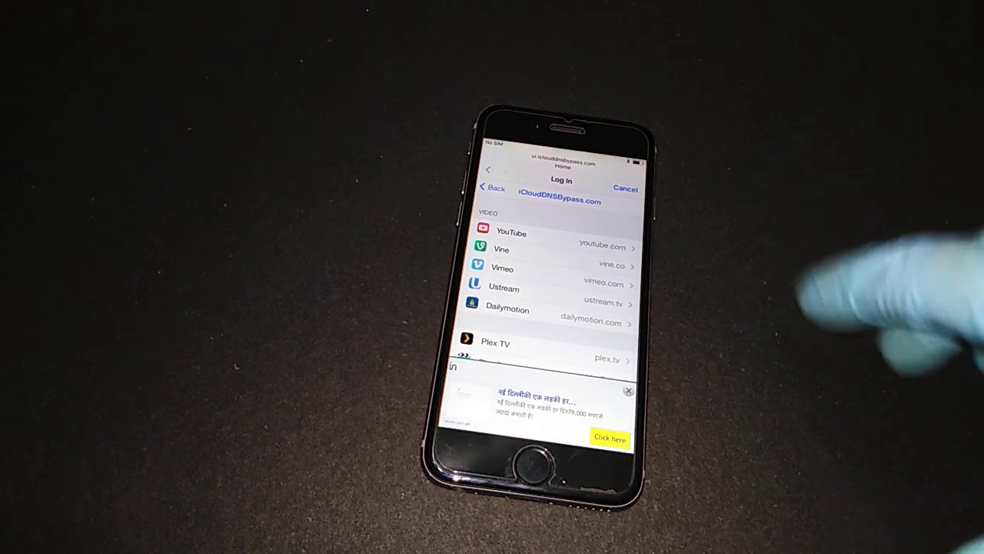
{"action": "scroll", "scroll_direction": "down", "scroll_amount": 3}
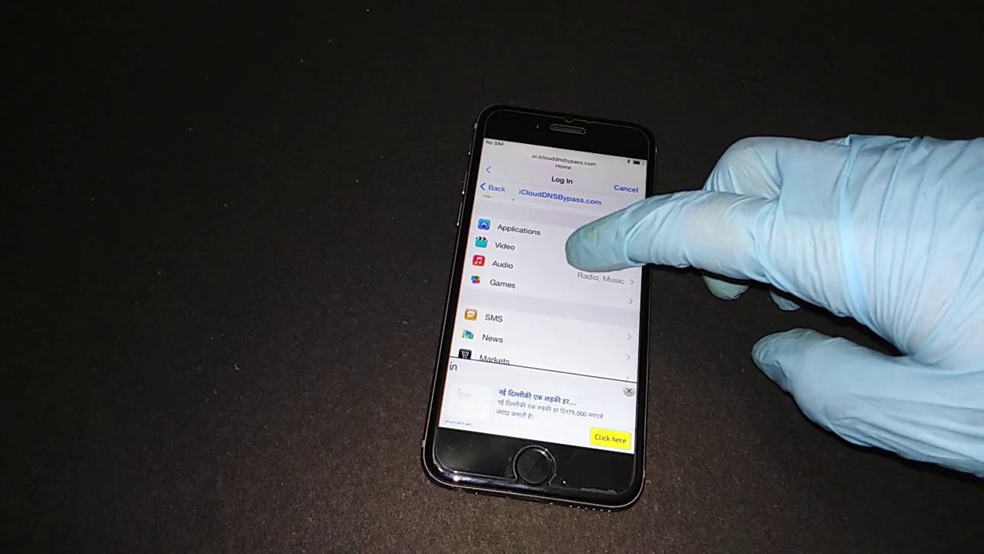
{"action": "left_click", "coordinate": [502, 265]}
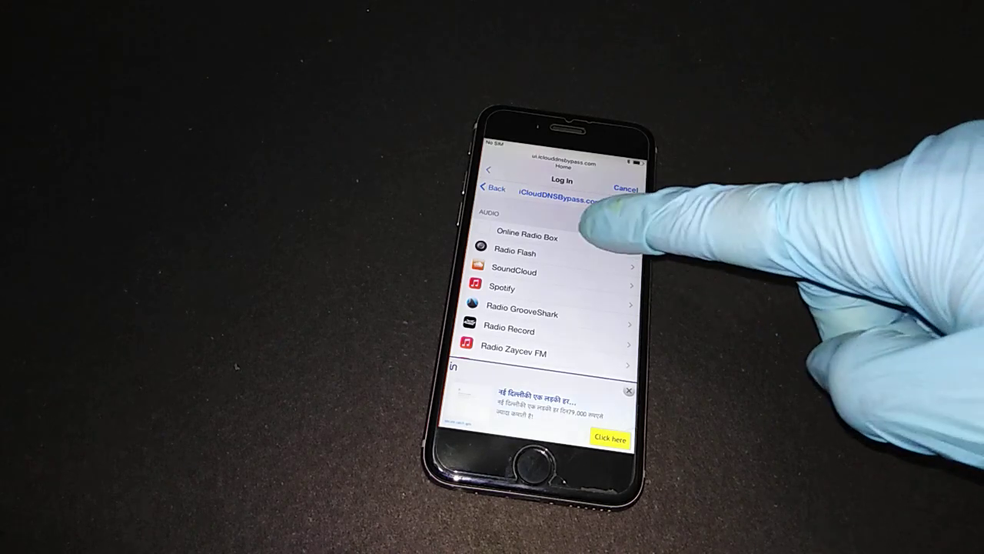
{"action": "scroll", "scroll_direction": "down", "scroll_amount": 3}
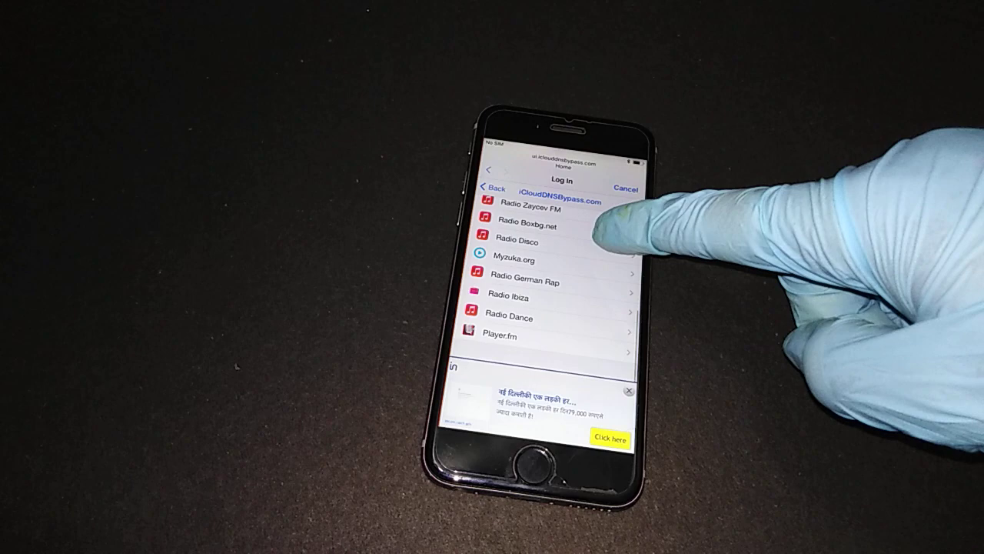
{"action": "scroll", "scroll_direction": "down", "scroll_amount": 3}
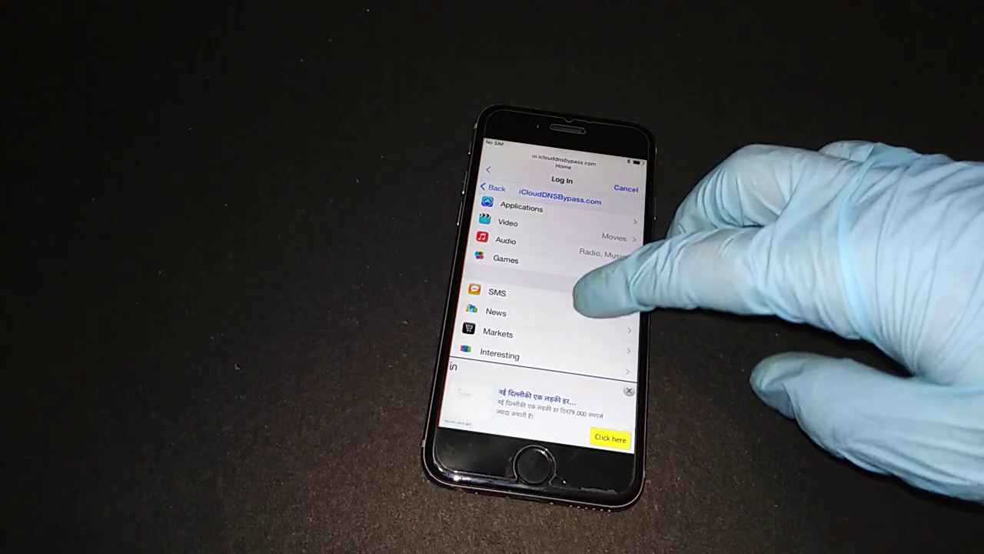
{"action": "scroll", "scroll_direction": "down", "scroll_amount": 3}
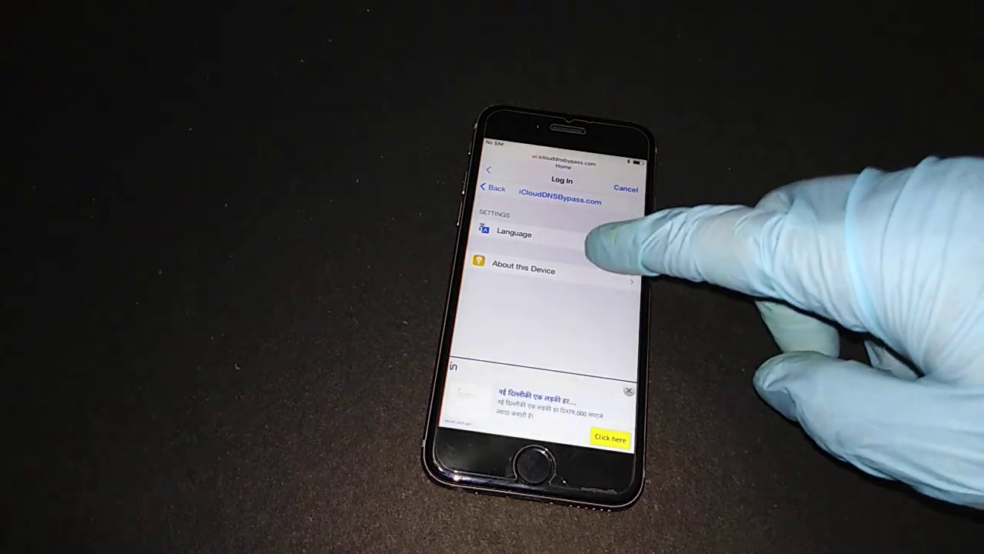
Step: View About this Device, showing an iPhone on iOS 11.4.1, Unactivated
{"action": "left_click", "coordinate": [523, 270]}
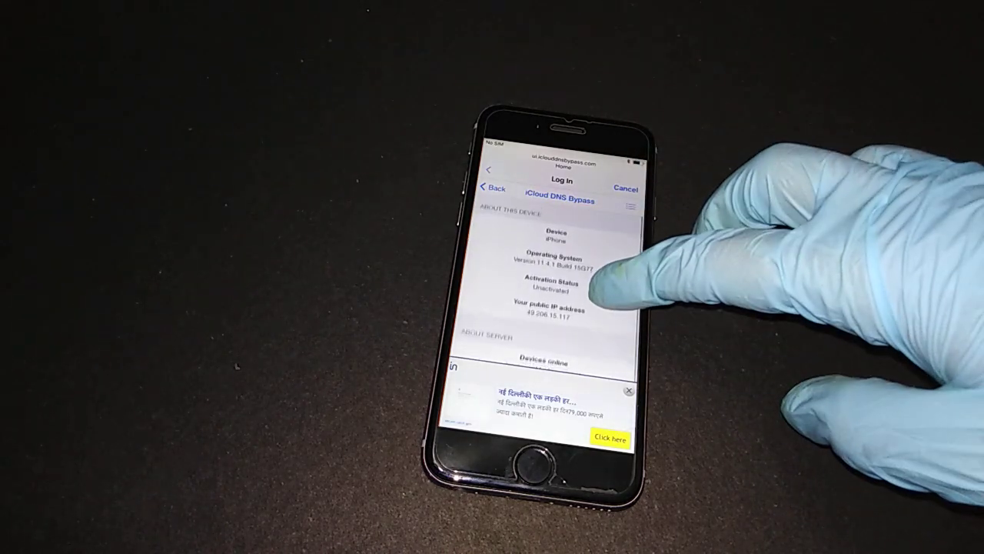
{"action": "scroll", "scroll_direction": "down", "scroll_amount": 3}
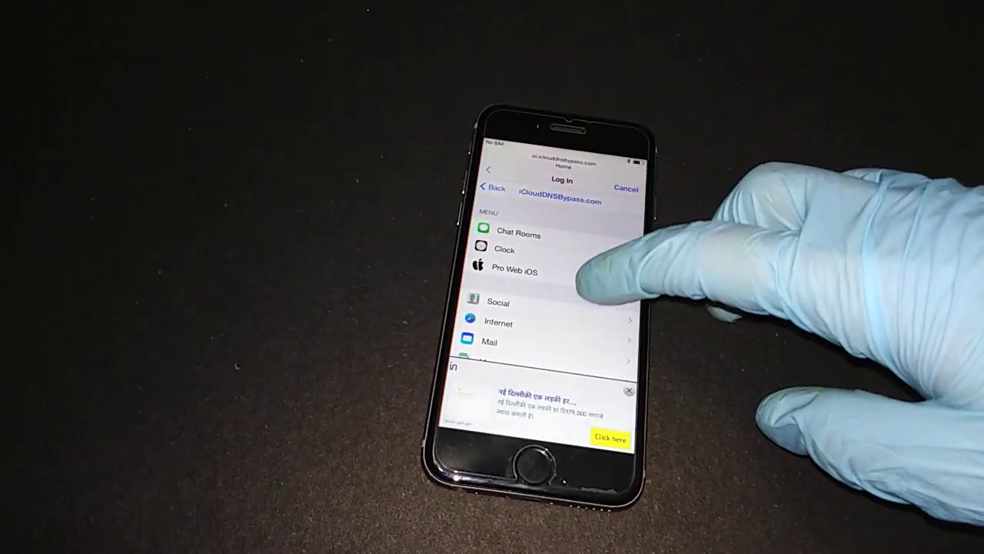
Step: Scroll the main Menu through the SMS, News, Markets, Interesting and Settings entries
{"action": "scroll", "scroll_direction": "down", "scroll_amount": 3}
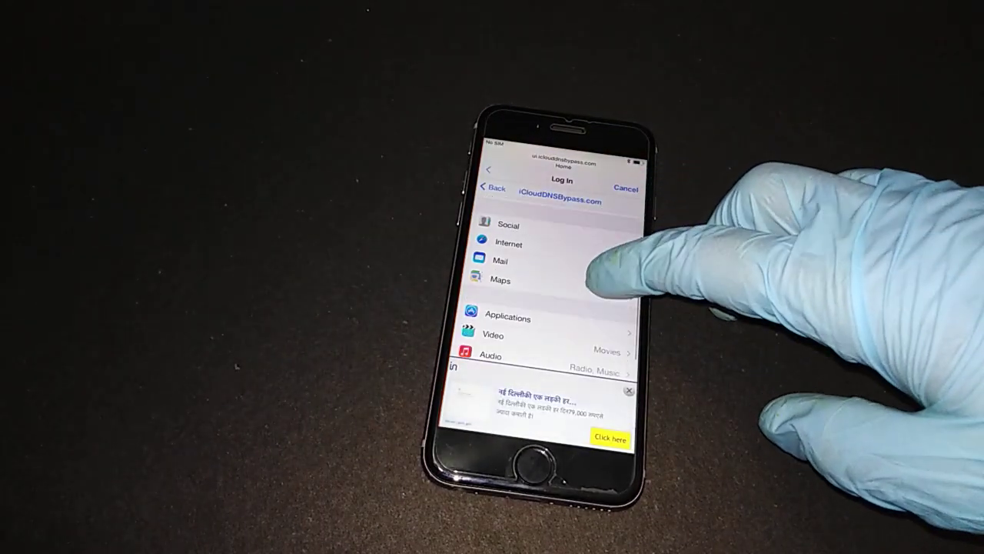
{"action": "scroll", "scroll_direction": "down", "scroll_amount": 3}
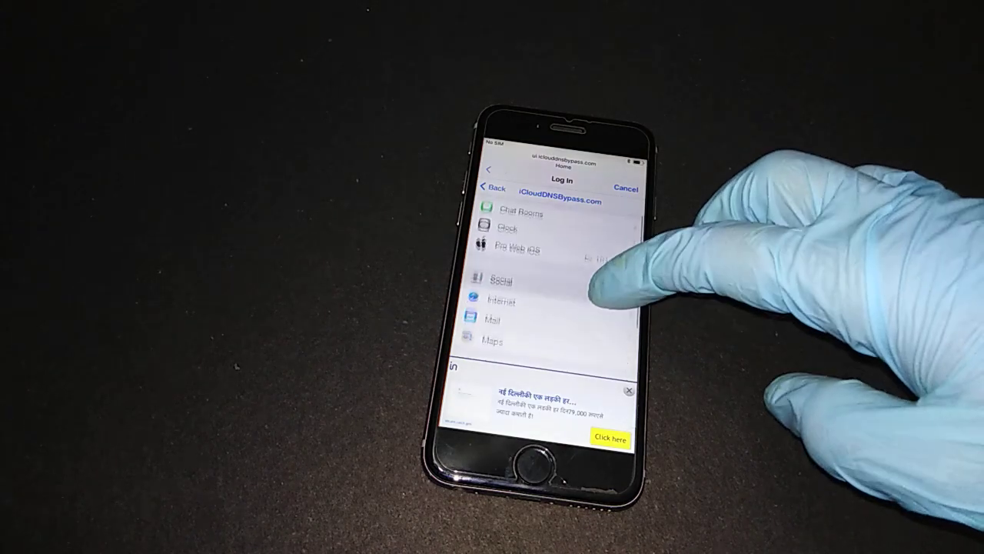
{"action": "scroll", "scroll_direction": "down", "scroll_amount": 3}
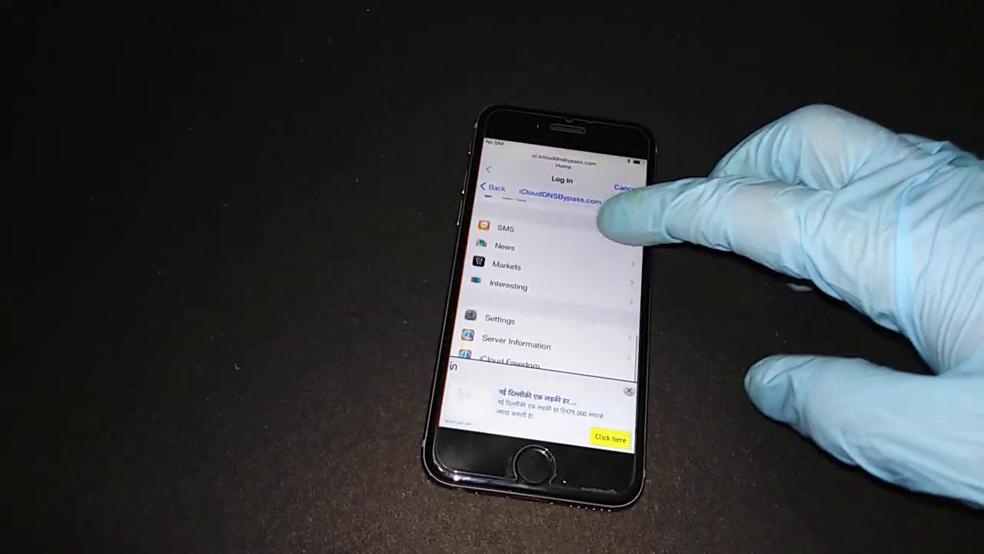
{"action": "scroll", "scroll_direction": "down", "scroll_amount": 3}
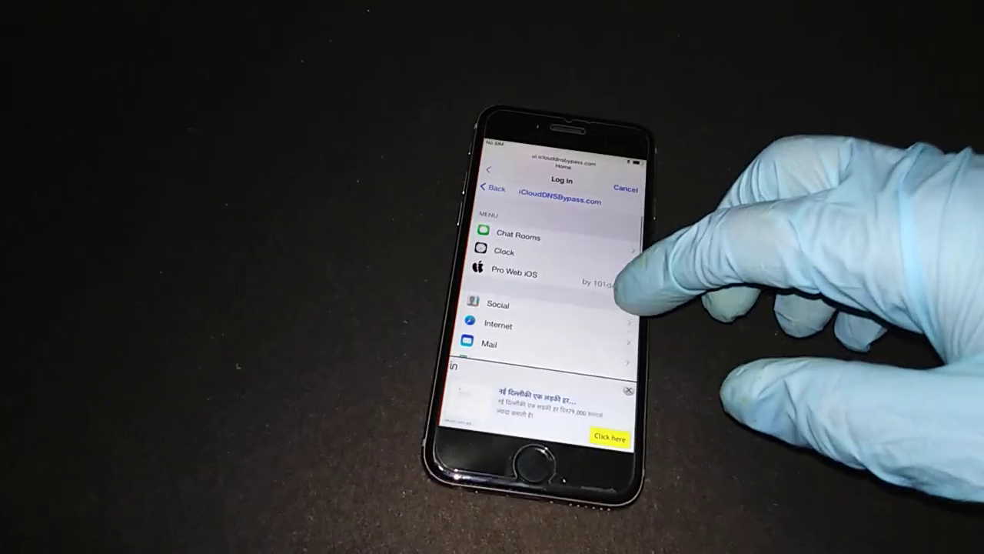
{"action": "scroll", "scroll_direction": "down", "scroll_amount": 3}
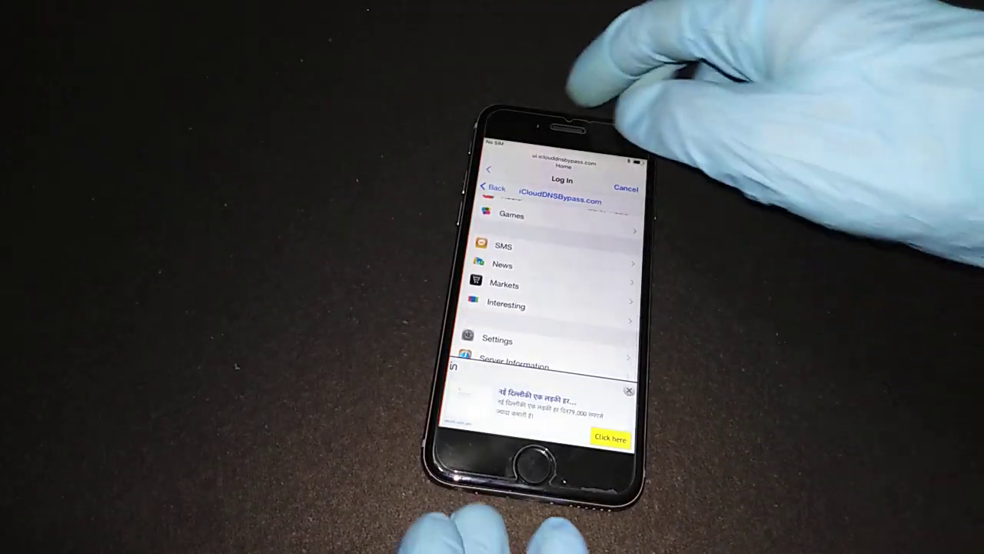